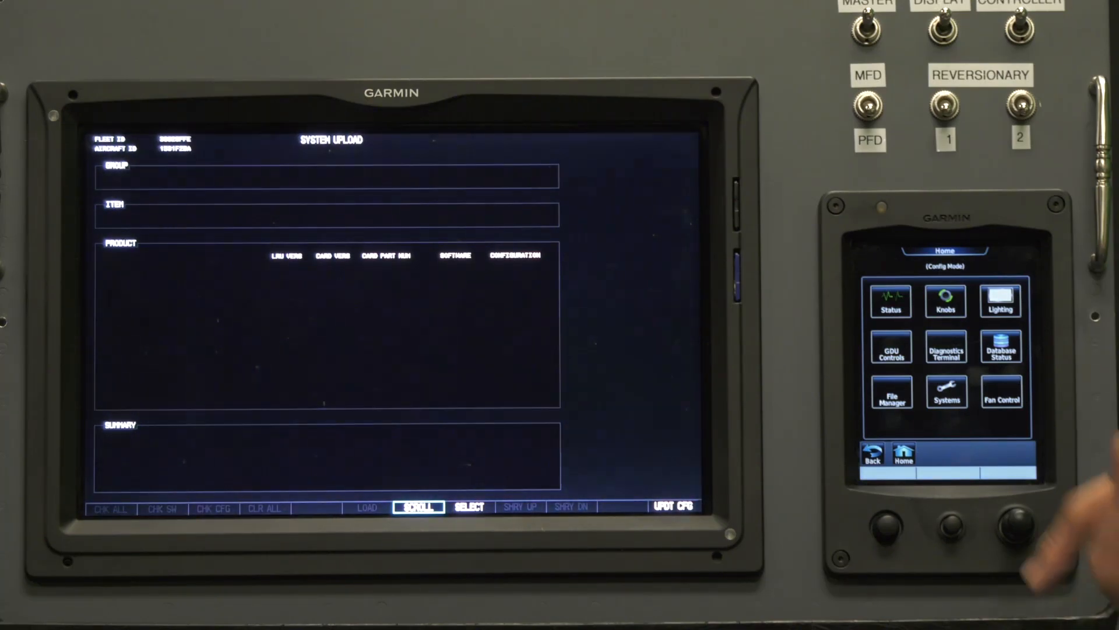
Tap GDU Controls on the GTC to drive the PFD1 softkeys.
{"action": "left_click", "coordinate": [891, 348]}
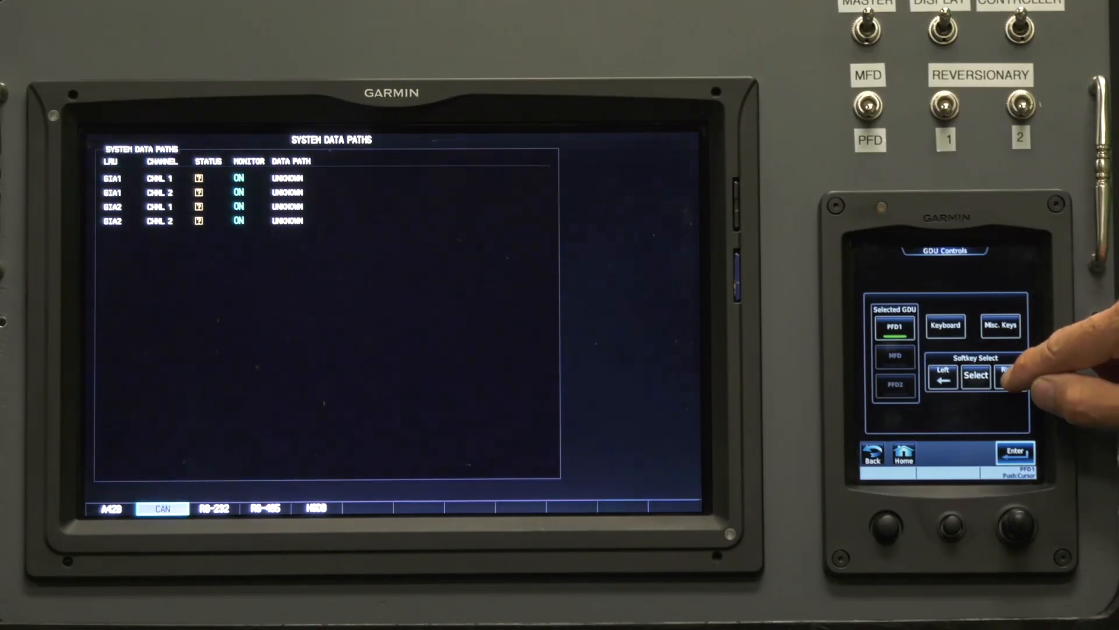
Advance the softkey tabs past CAN and RS-232 to show the RS-485 data paths.
{"action": "left_click", "coordinate": [1008, 378]}
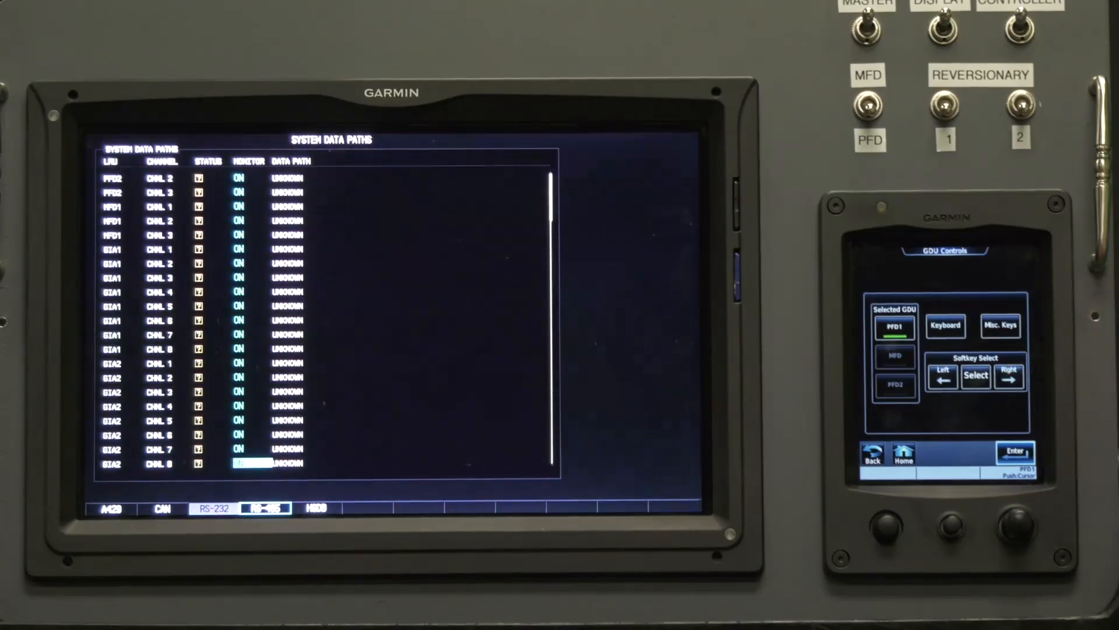
{"action": "left_click", "coordinate": [976, 377]}
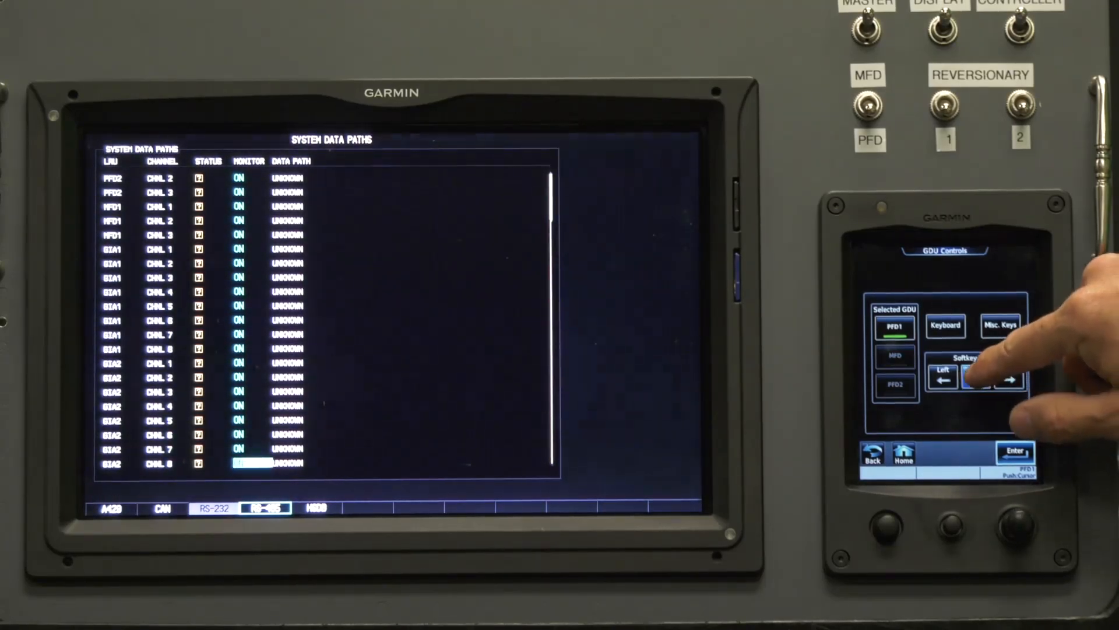